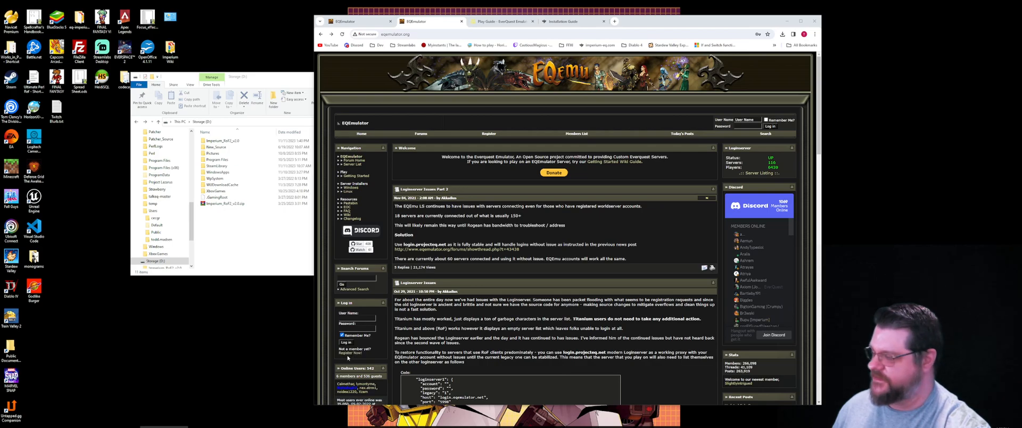
mouse_move(348, 353)
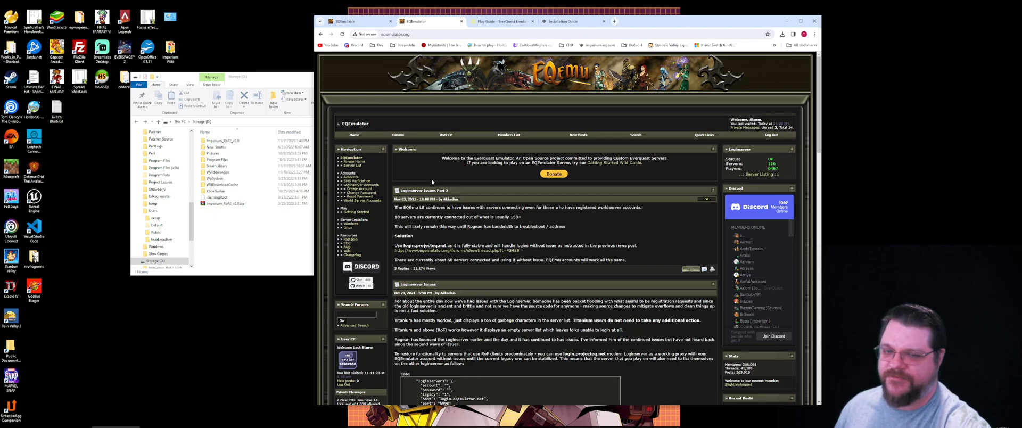
mouse_move(453, 178)
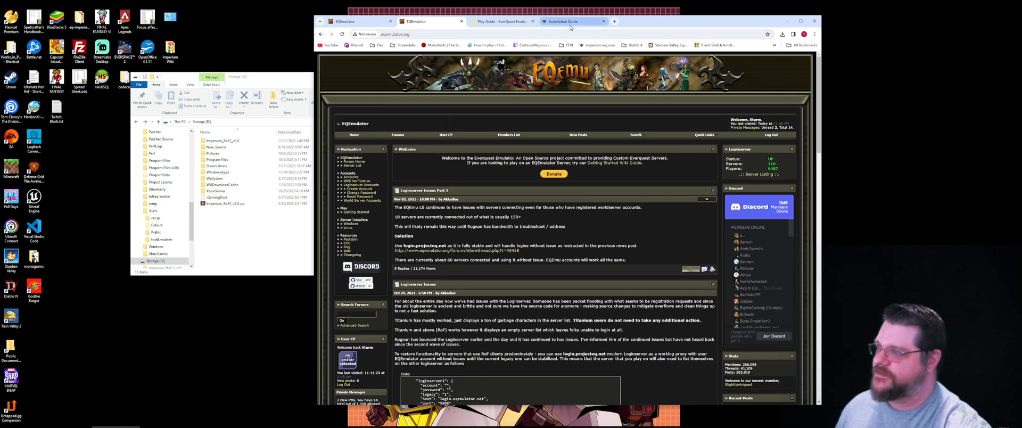
mouse_move(570, 21)
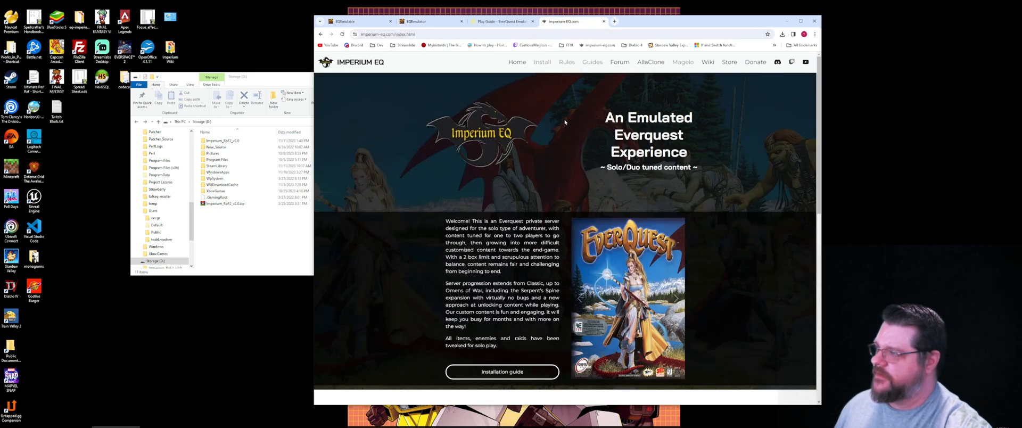
mouse_move(541, 62)
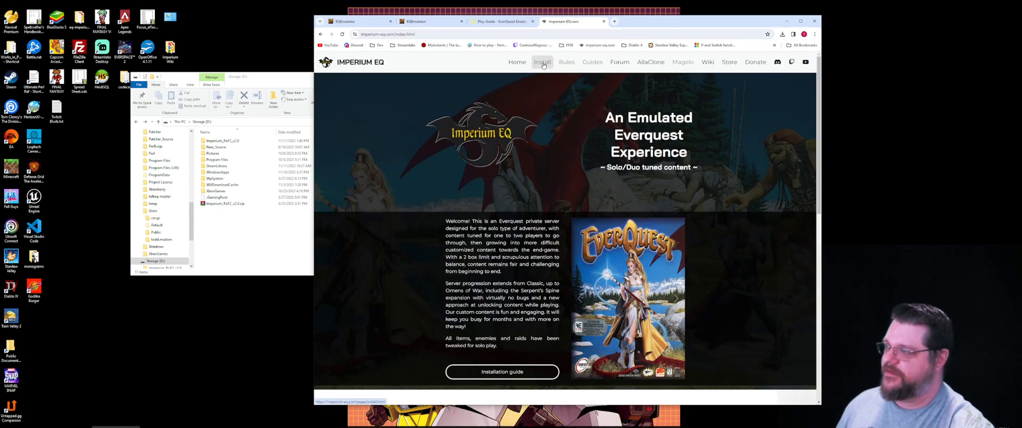
Step: From the Install guide, open the alternate Google Drive download of Imperium_RoF2_v2.0.zip
click(542, 61)
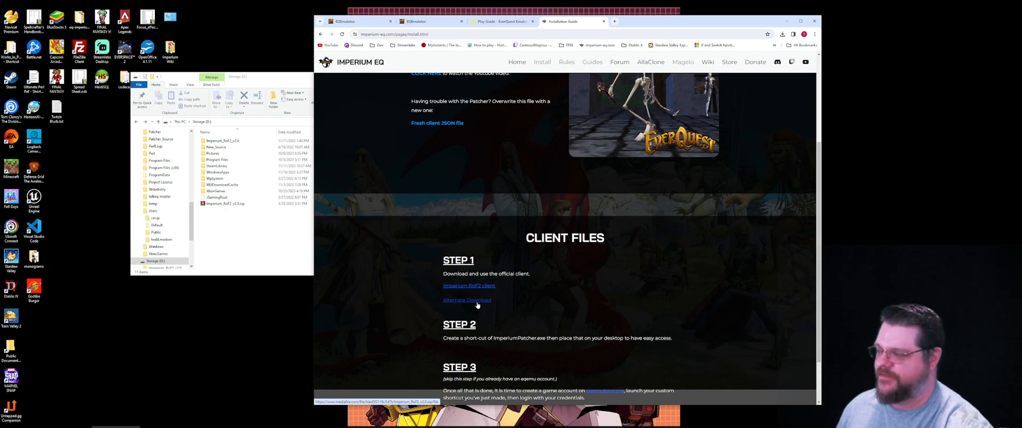
click(467, 299)
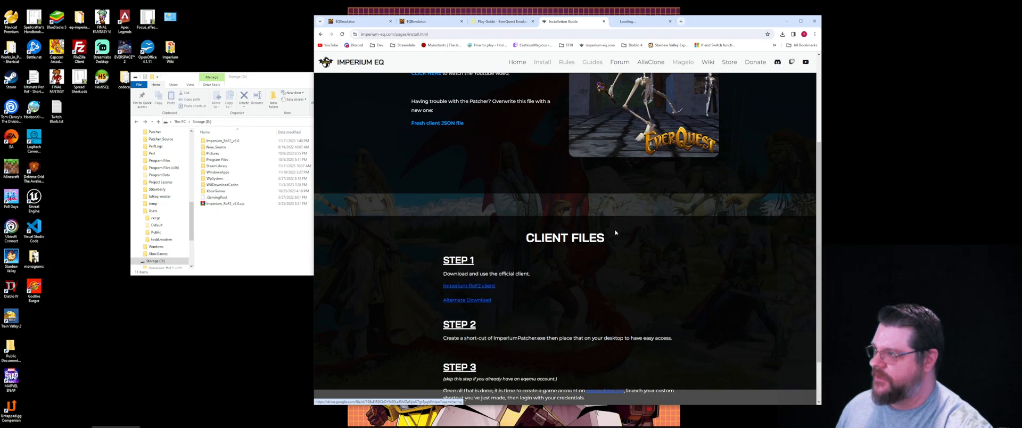
click(469, 285)
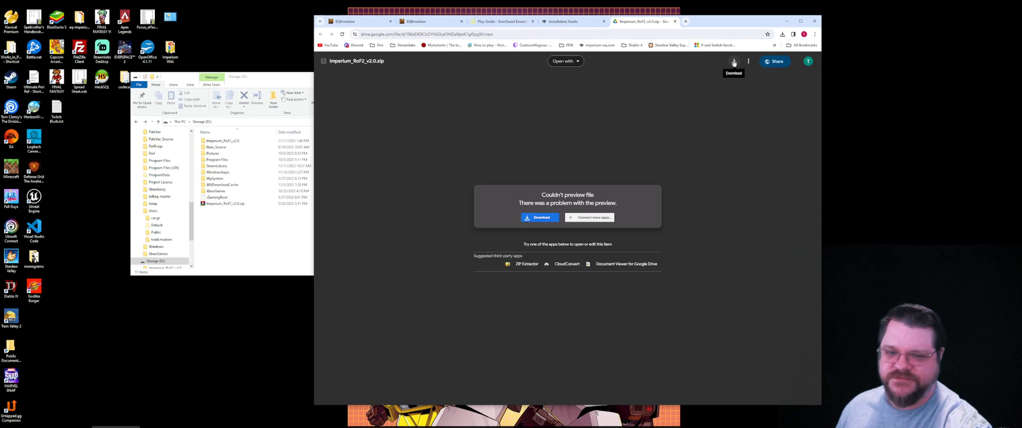
mouse_move(689, 73)
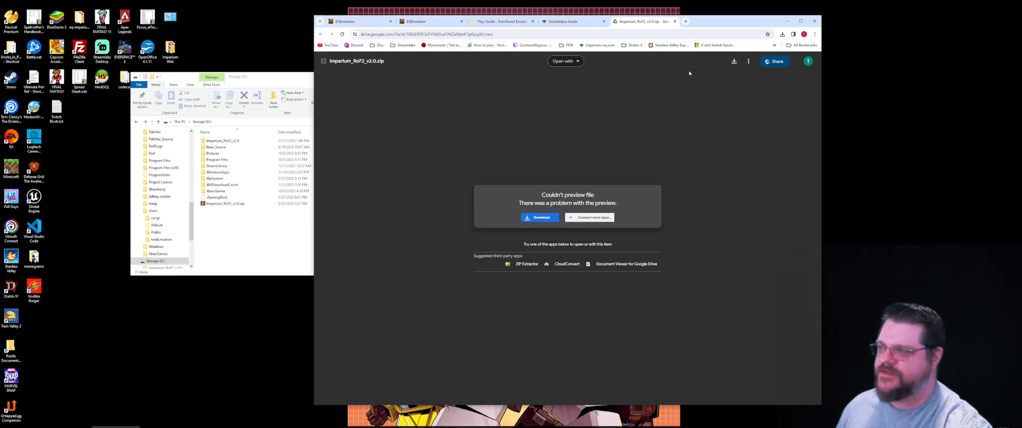
mouse_move(684, 68)
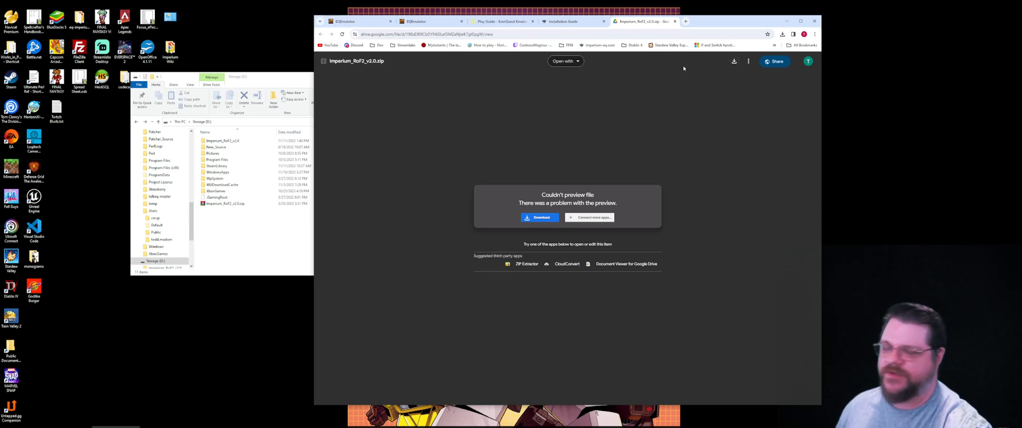
mouse_move(667, 63)
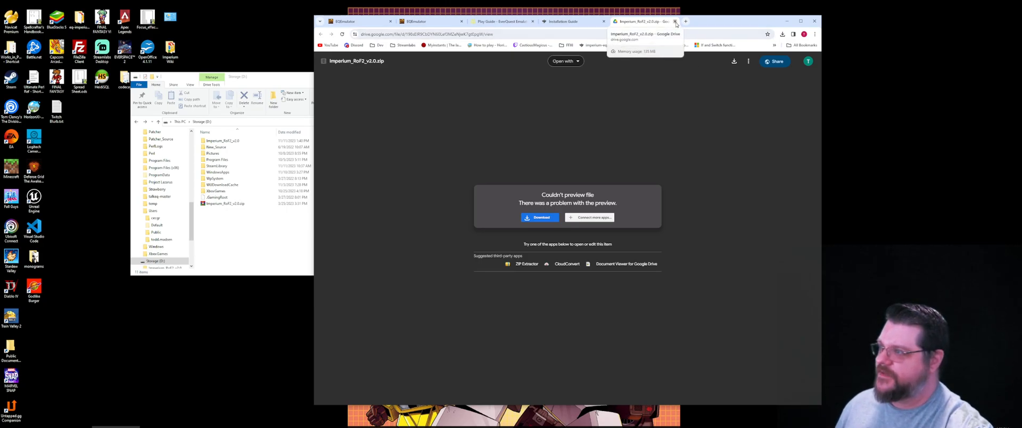
Step: Back on the EQEmulator tab, view the Extract options for Imperium_RoF2_v2.0.zip in File Explorer
click(423, 21)
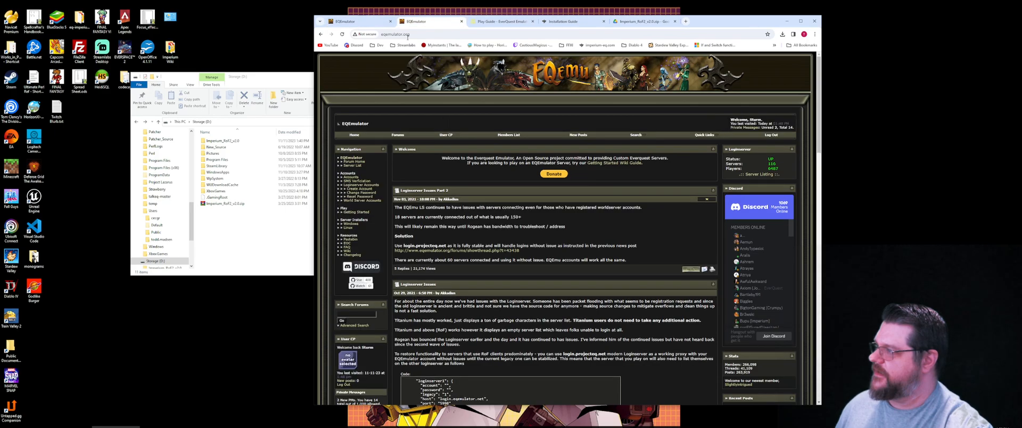
click(225, 204)
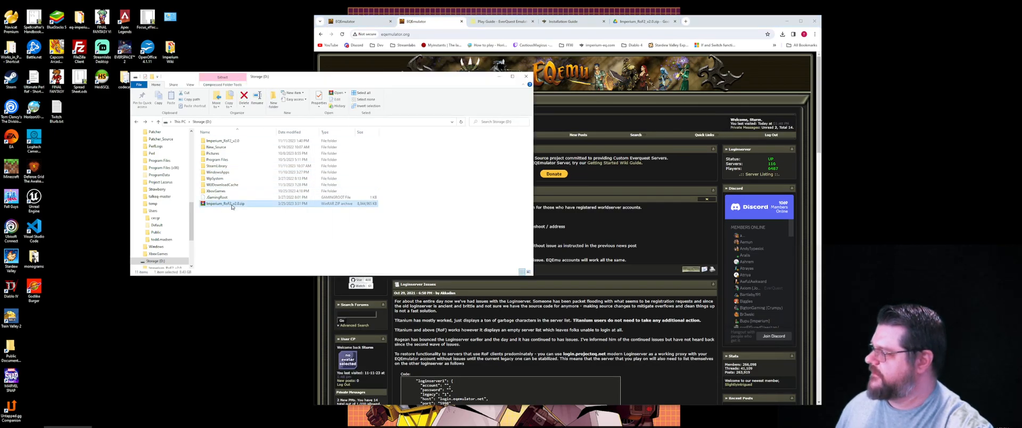
right_click(225, 204)
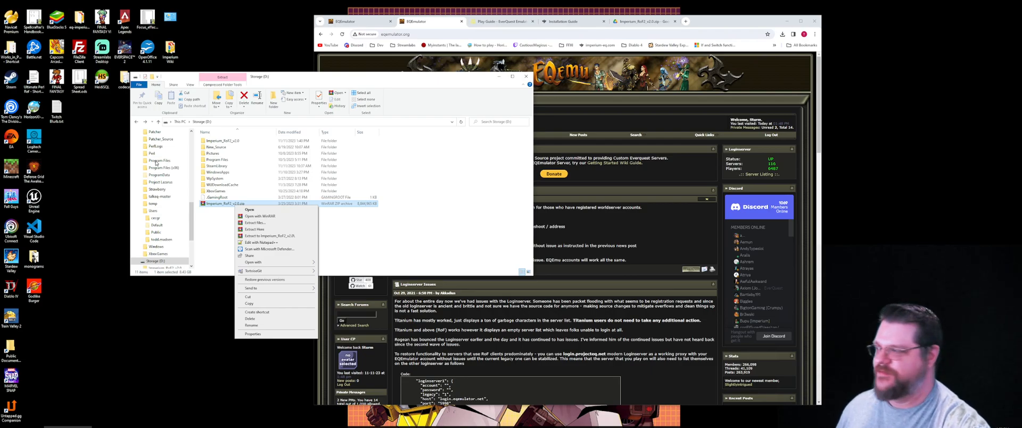
click(397, 220)
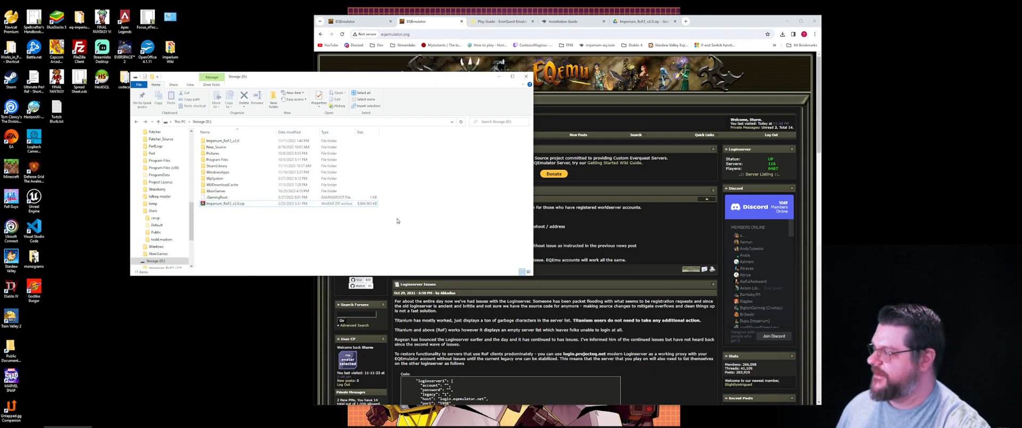
right_click(224, 203)
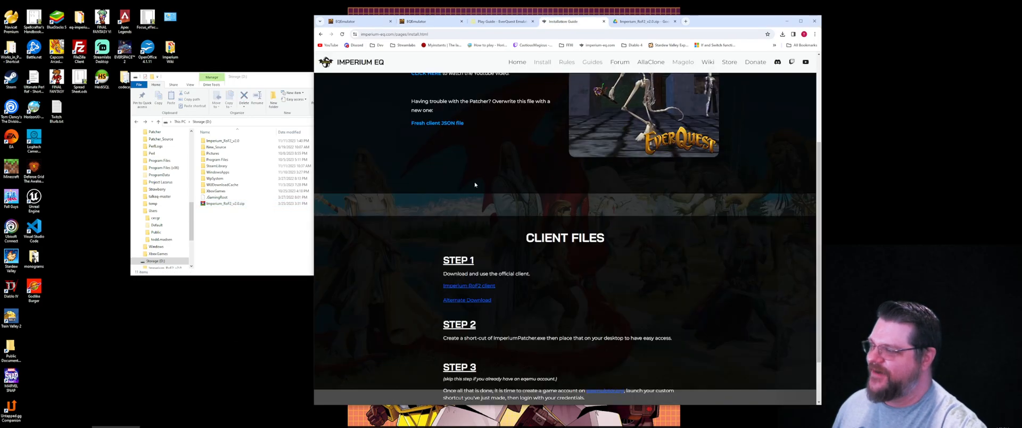
Step: Scroll the Installation Guide up to the Tutorials section with the fresh client JSON link
scroll(up, 3)
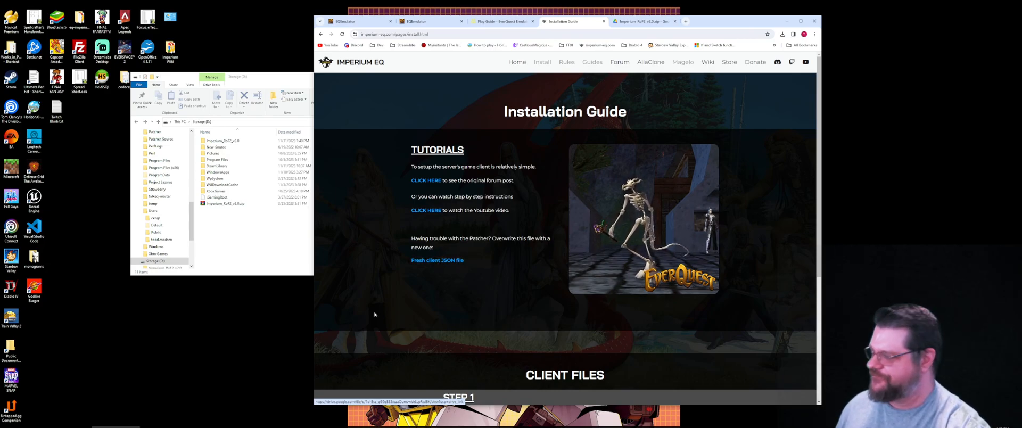
mouse_move(216, 212)
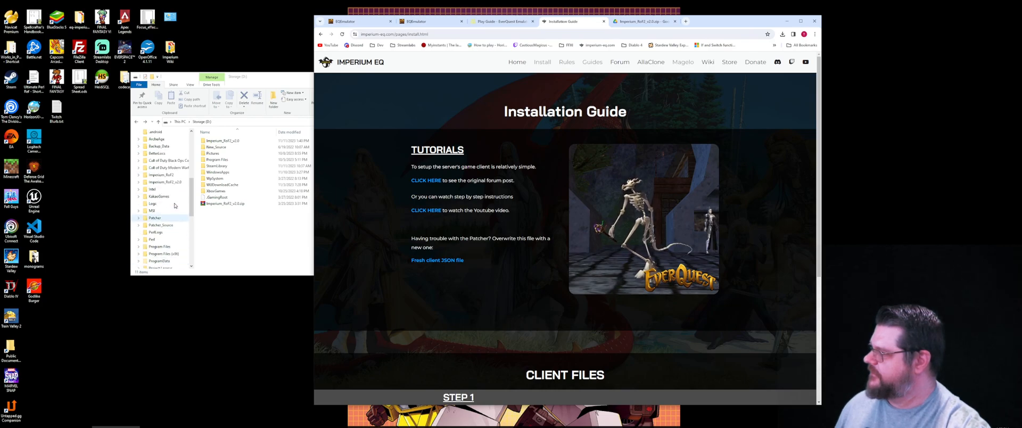
Step: Replace the client's ImperiumPatcher.json and make a desktop shortcut for ImperiumPatcher.exe
right_click(154, 172)
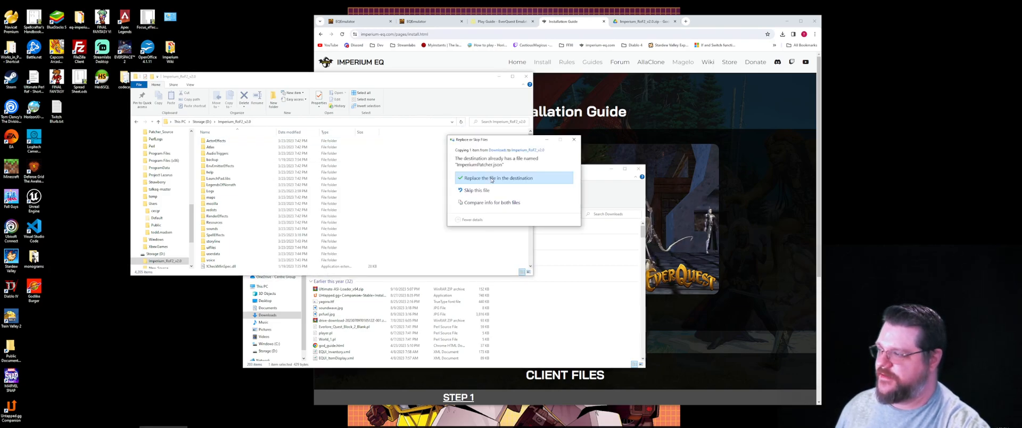
click(477, 177)
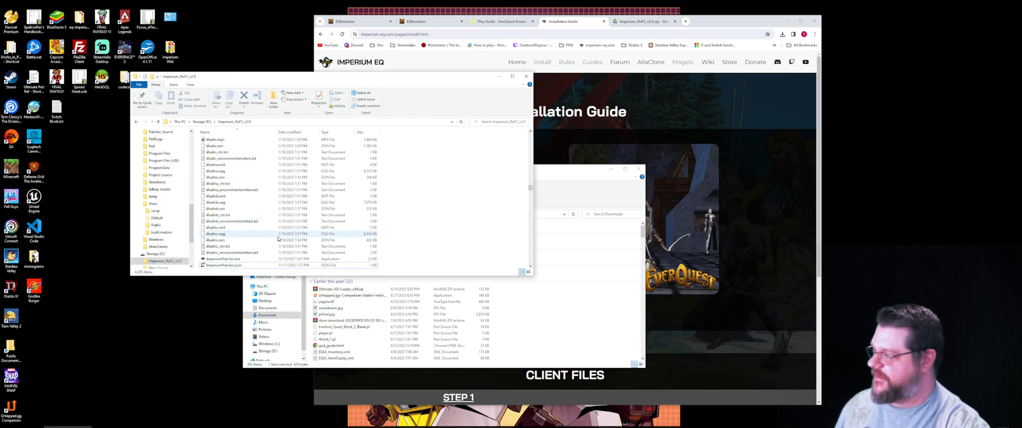
right_click(222, 258)
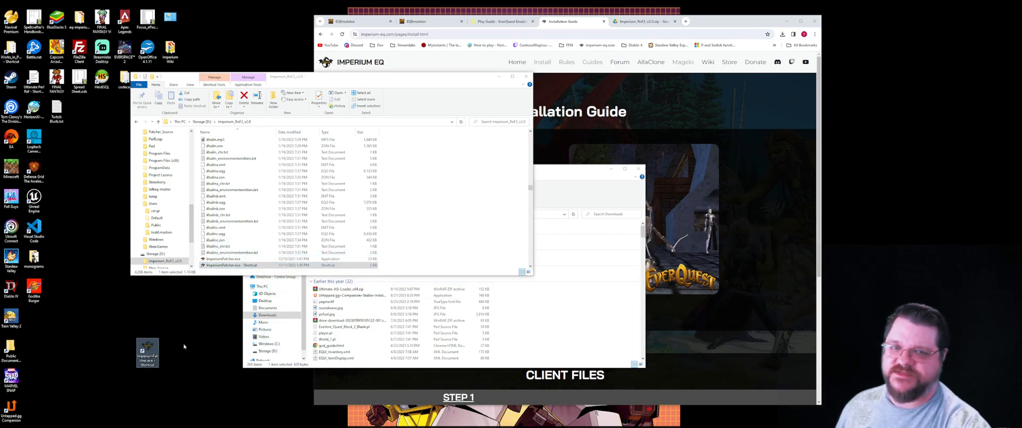
mouse_move(175, 333)
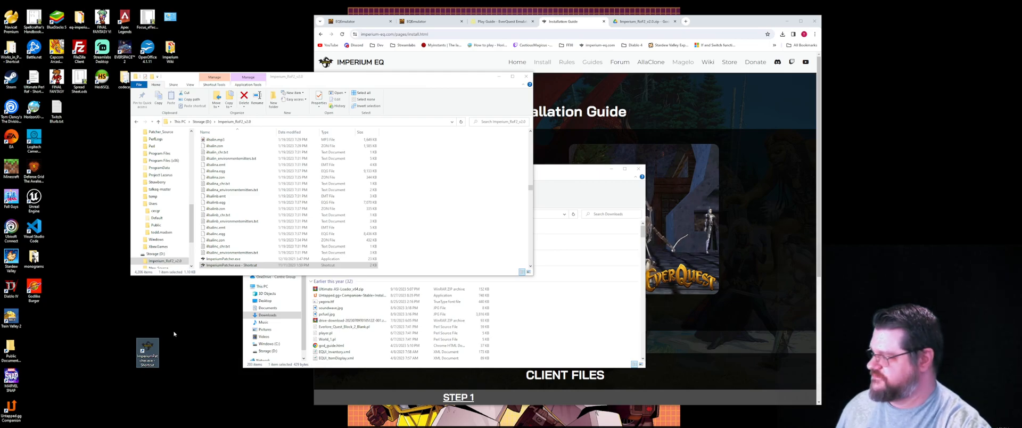
mouse_move(182, 320)
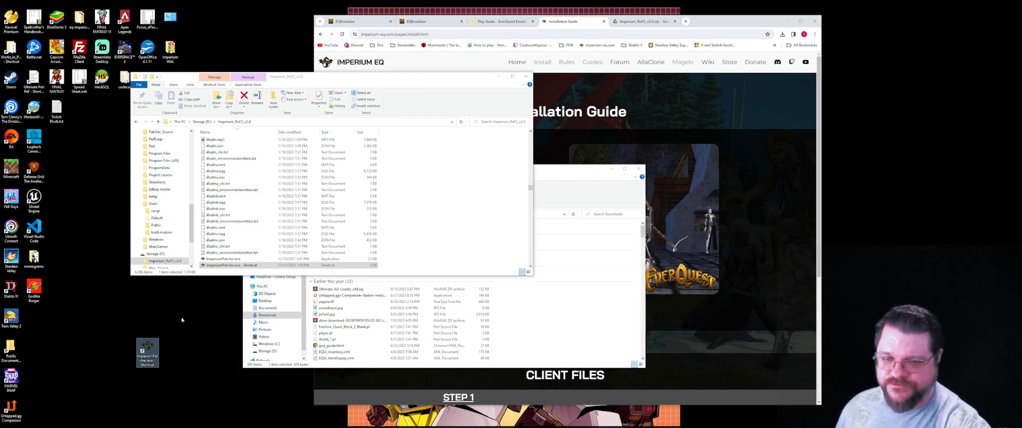
mouse_move(200, 318)
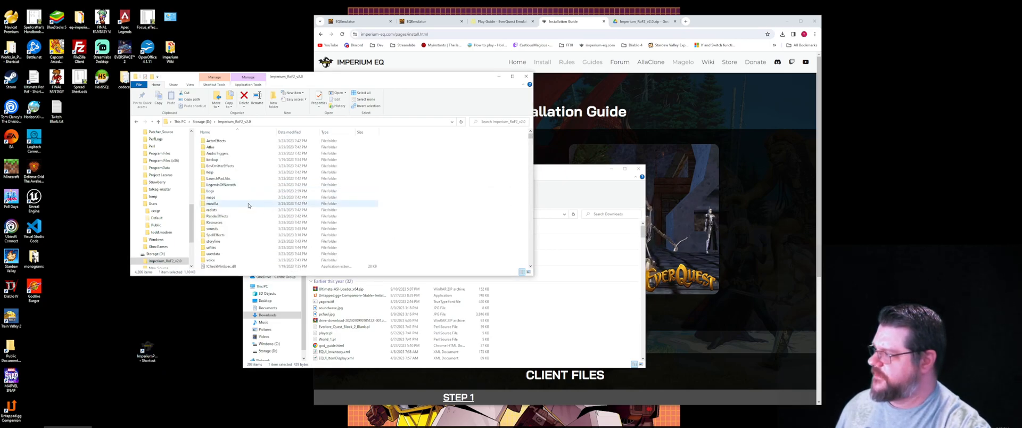
mouse_move(211, 210)
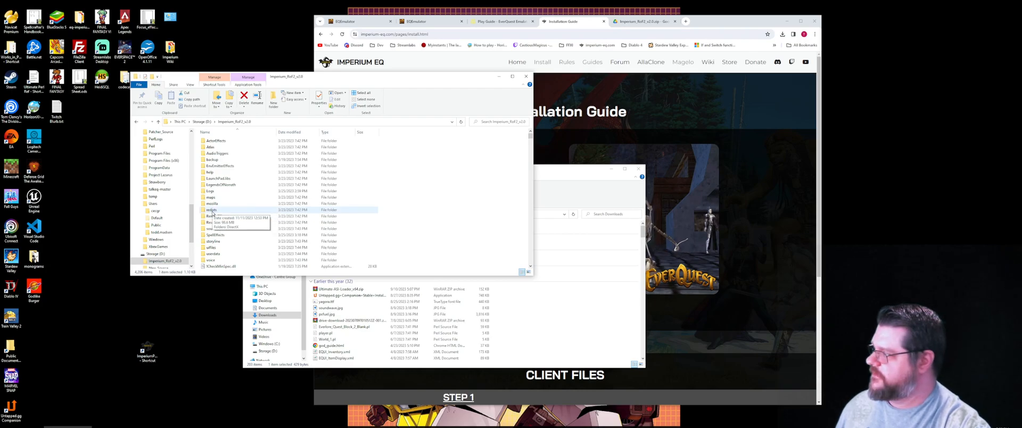
Step: Go into redist\DirectX in Imperium_RoF2_v2.0 and select DXSETUP.exe
double_click(211, 209)
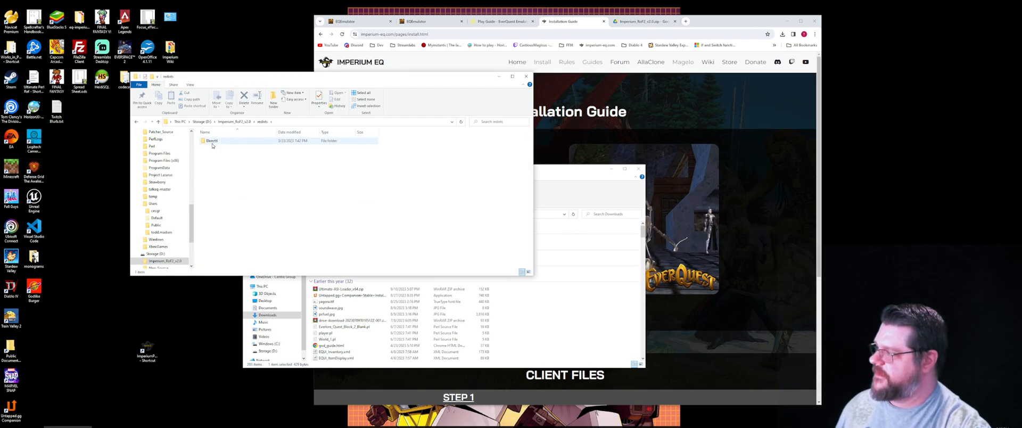
double_click(211, 140)
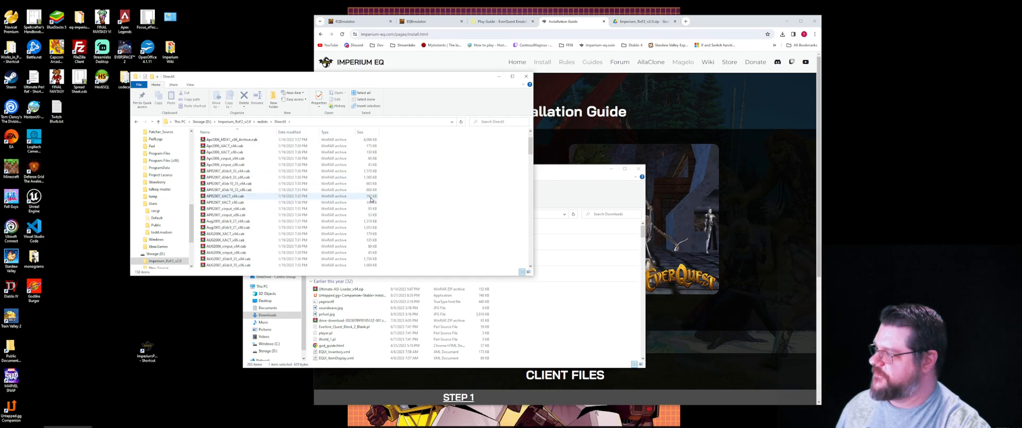
scroll(down, 3)
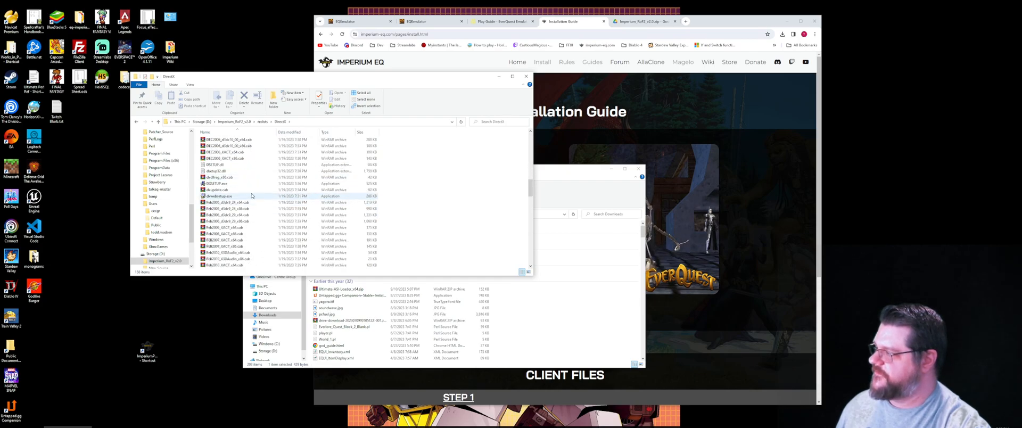
click(215, 183)
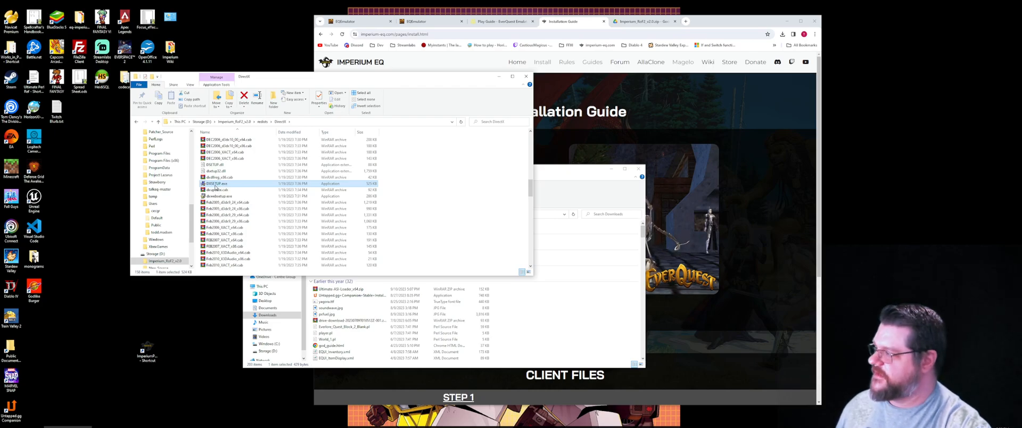
Step: Run DXSETUP.exe, accept the license agreement, and start installing the DirectX runtime
double_click(217, 183)
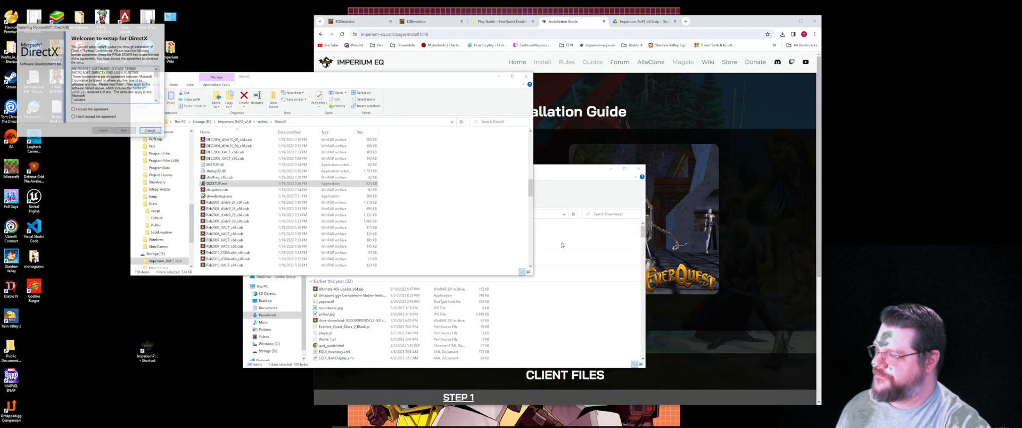
click(72, 109)
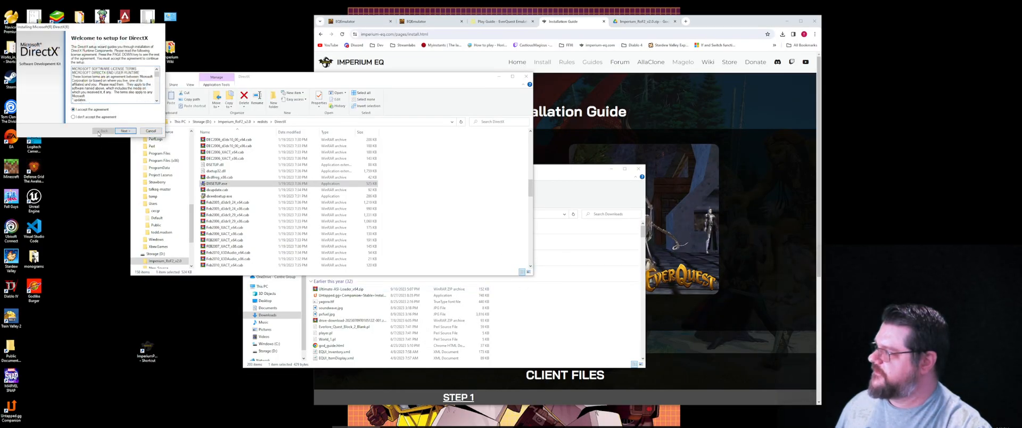
click(125, 131)
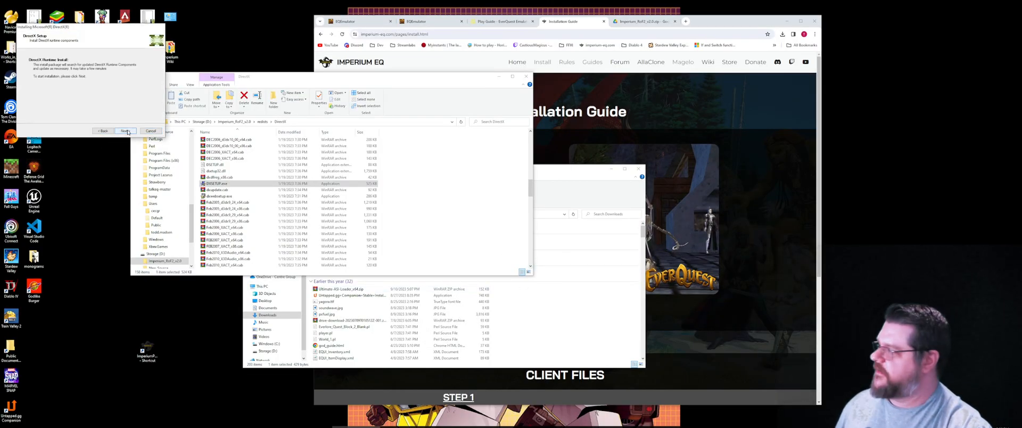
click(125, 131)
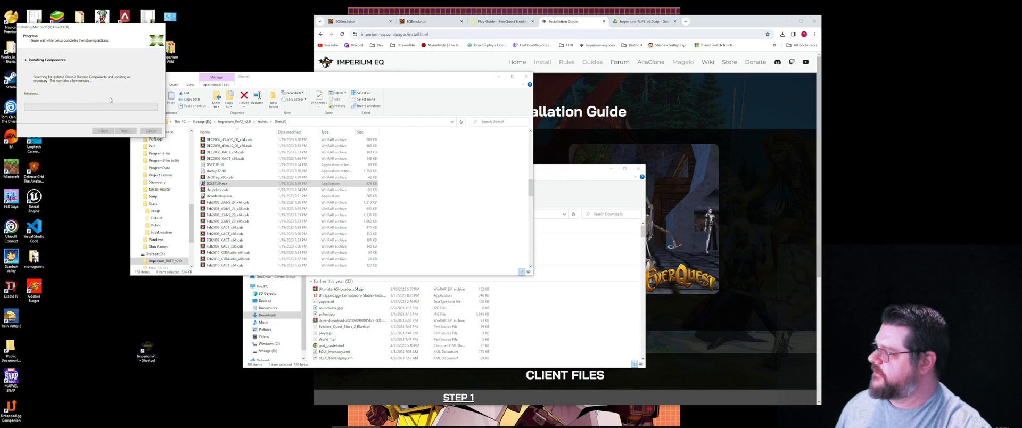
mouse_move(115, 98)
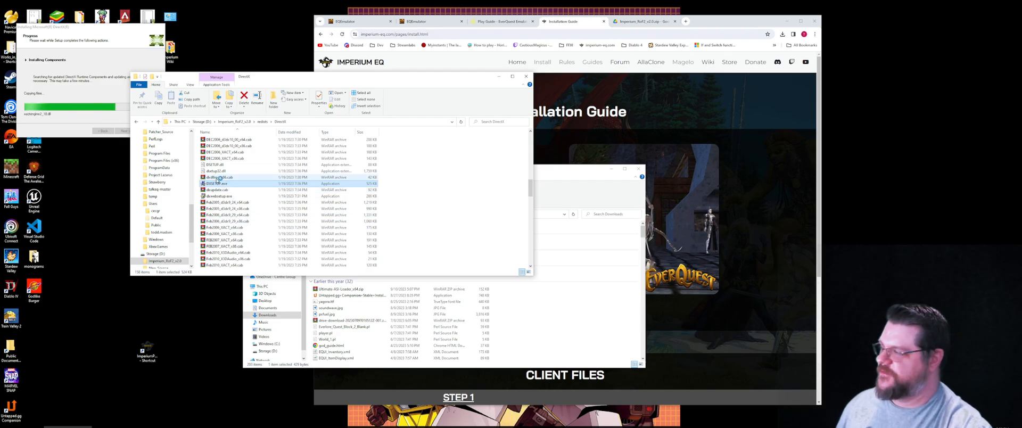
mouse_move(212, 183)
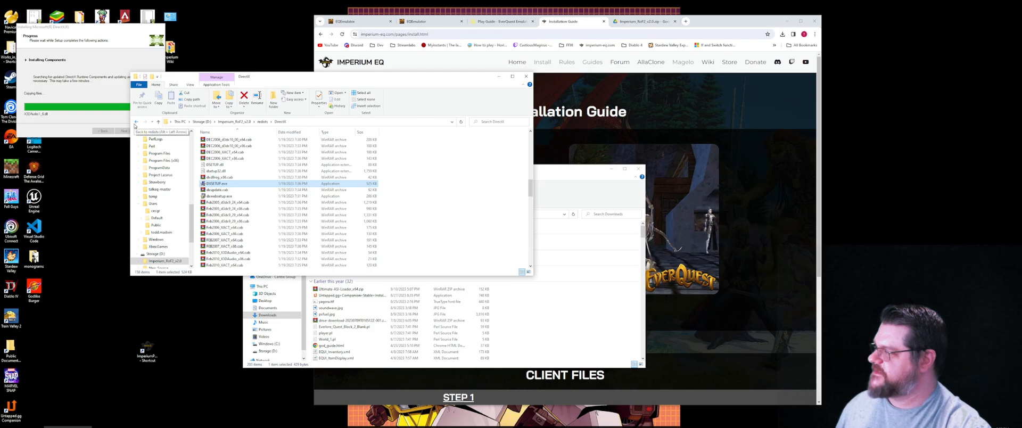
click(137, 121)
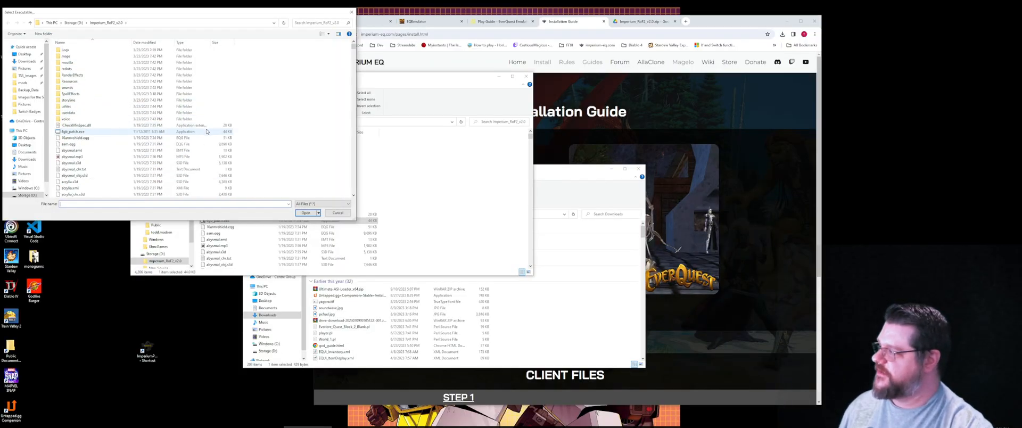
Step: Choose eqgame.exe from the Imperium_RoF2_v2.0 folder and apply the 4GB patch
scroll(down, 3)
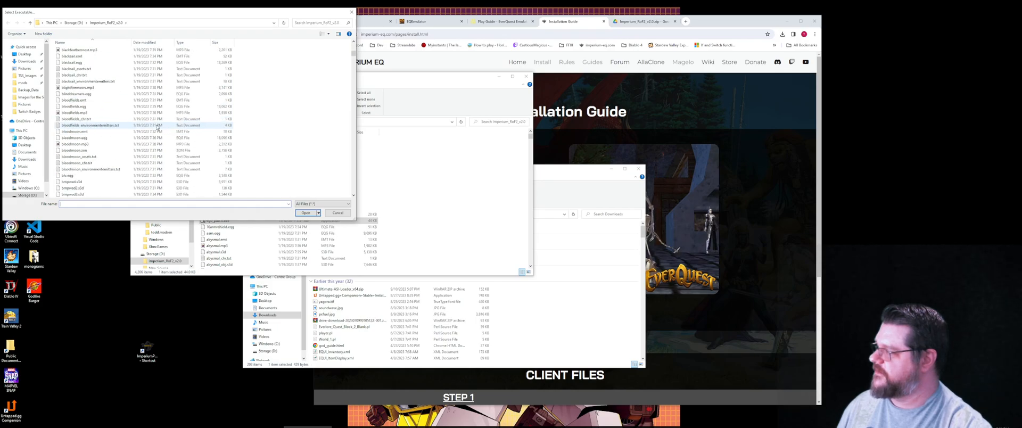
scroll(down, 3)
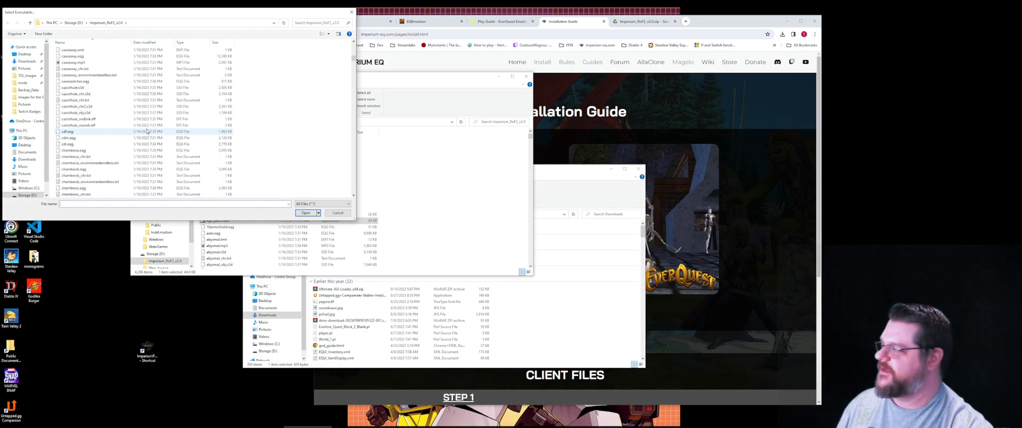
scroll(down, 3)
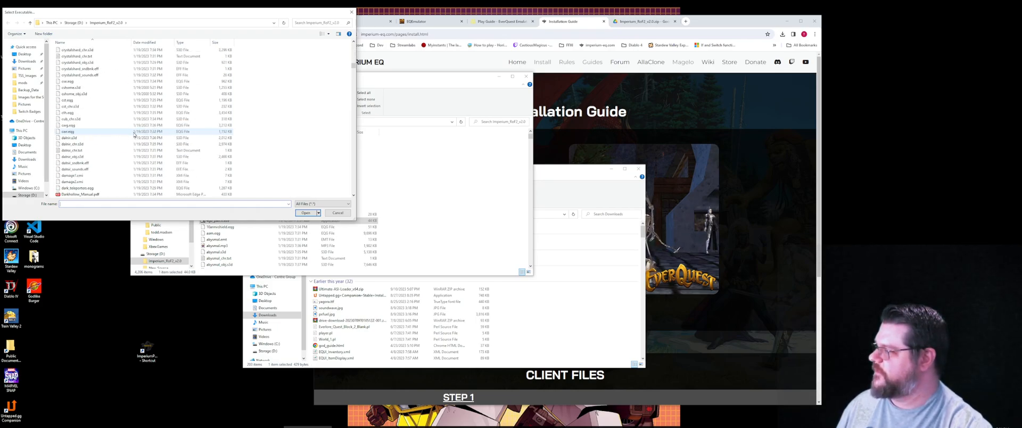
scroll(down, 3)
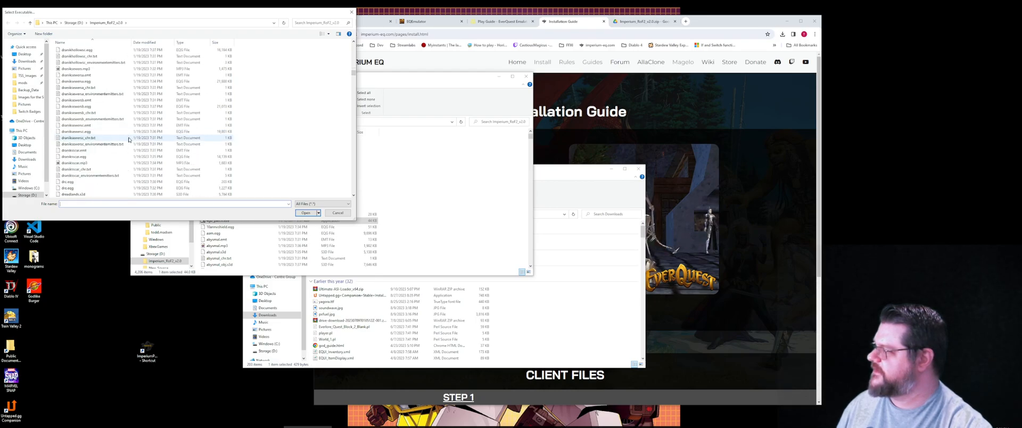
scroll(down, 3)
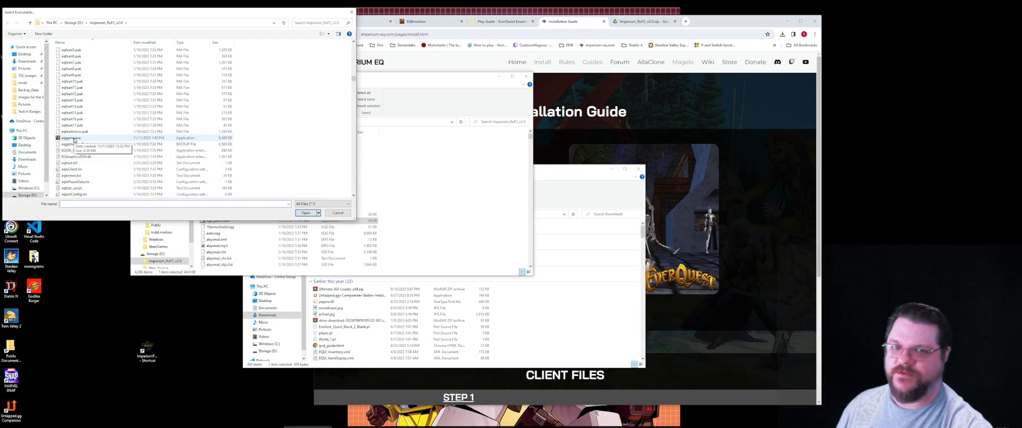
click(64, 138)
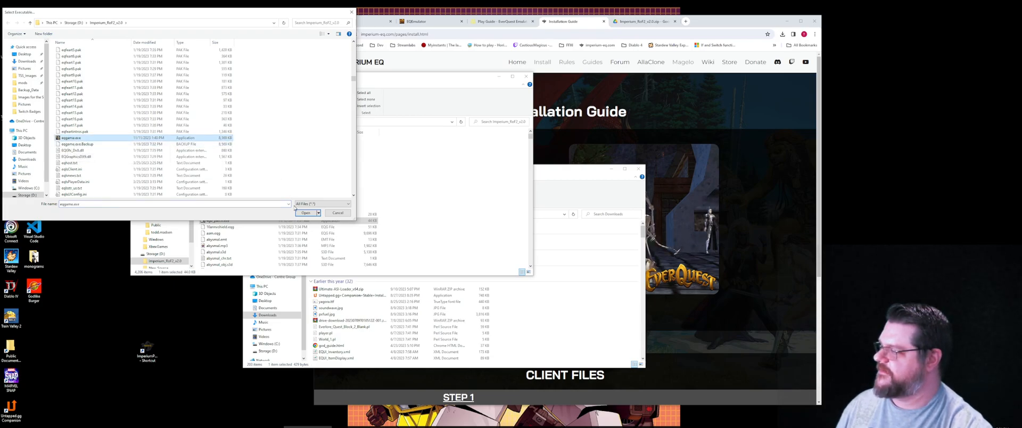
click(305, 213)
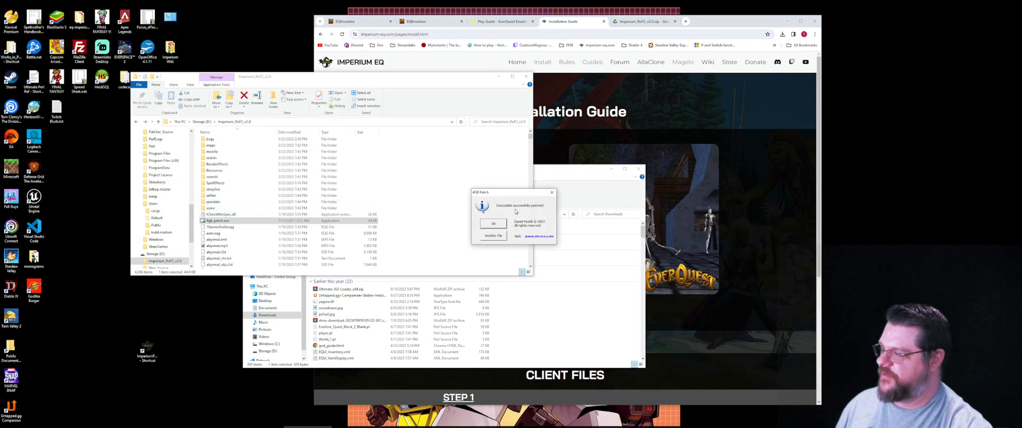
mouse_move(522, 210)
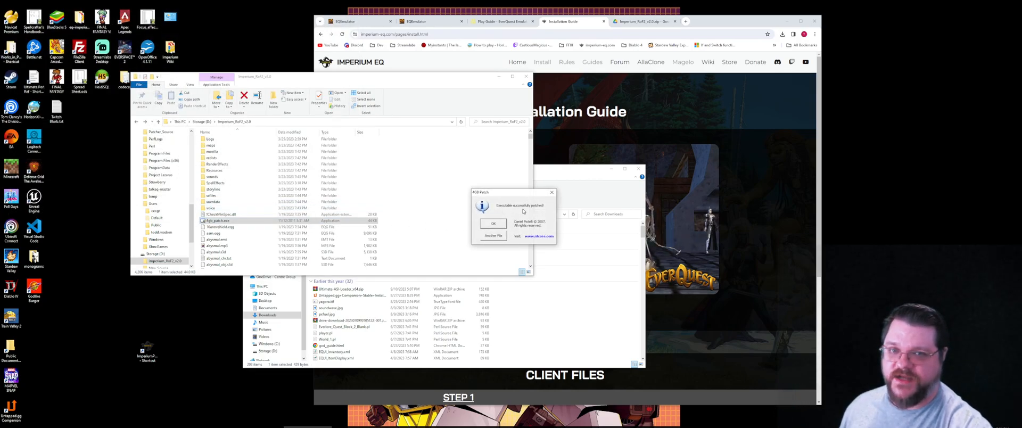
Step: Acknowledge the 'Executable successfully patched!' message with OK
click(493, 223)
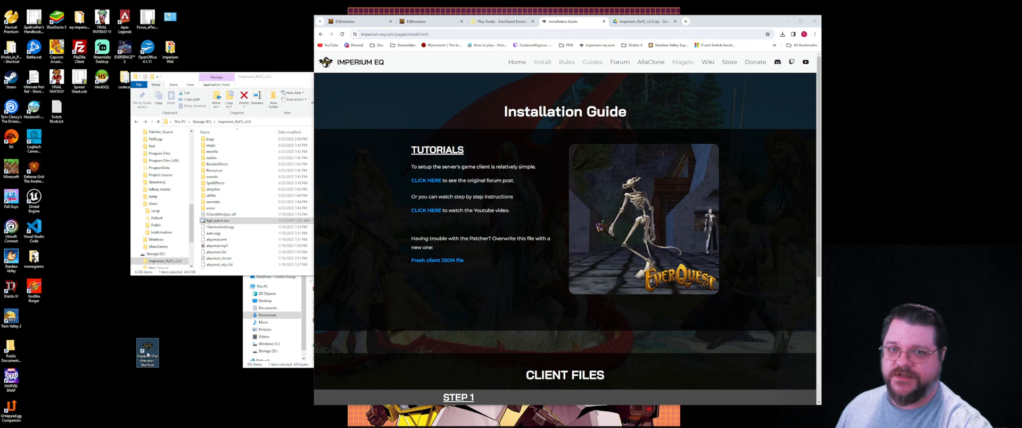
Step: Start EverQuest from its desktop shortcut and choose LOGIN on the title menu
double_click(148, 351)
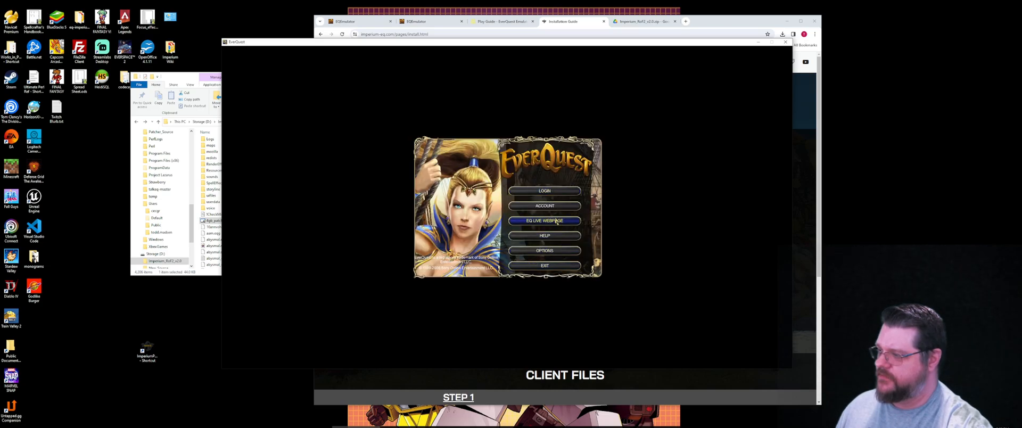
click(545, 190)
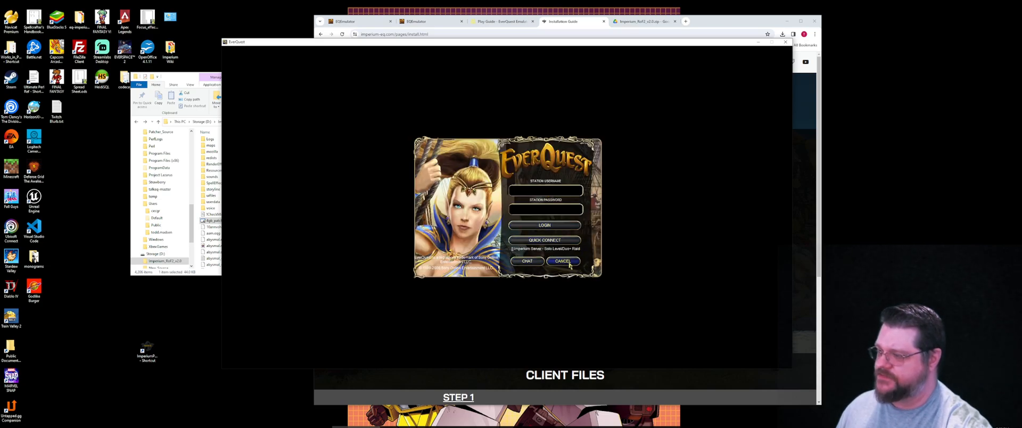
mouse_move(563, 261)
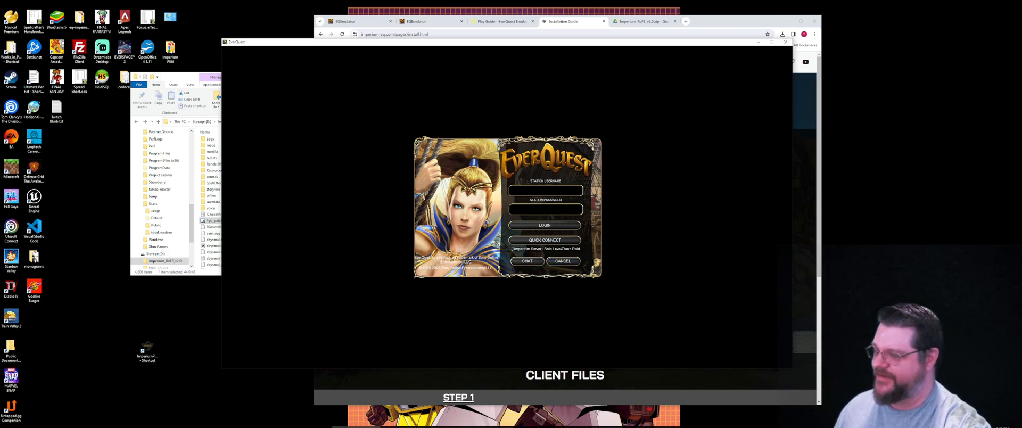
mouse_move(668, 261)
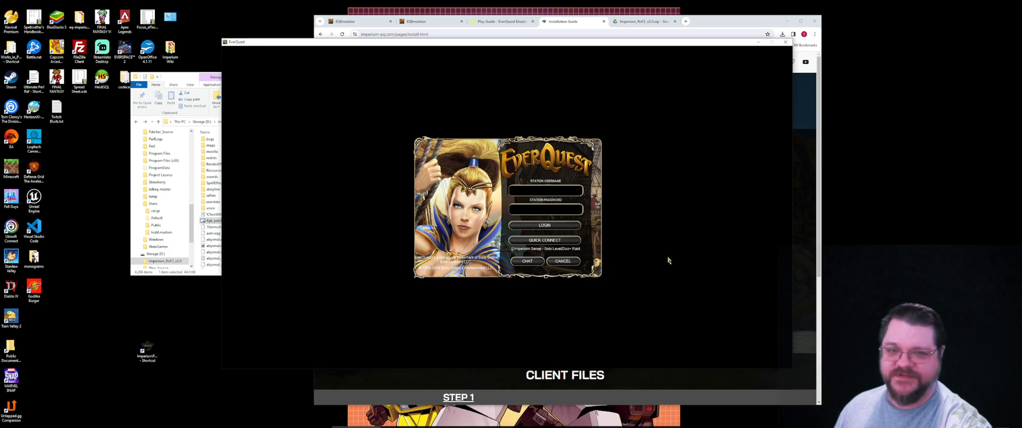
click(545, 191)
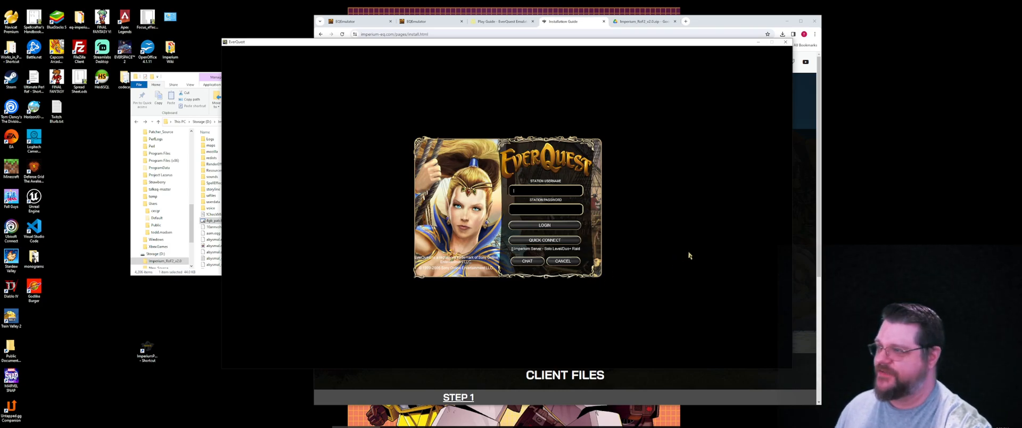
mouse_move(687, 237)
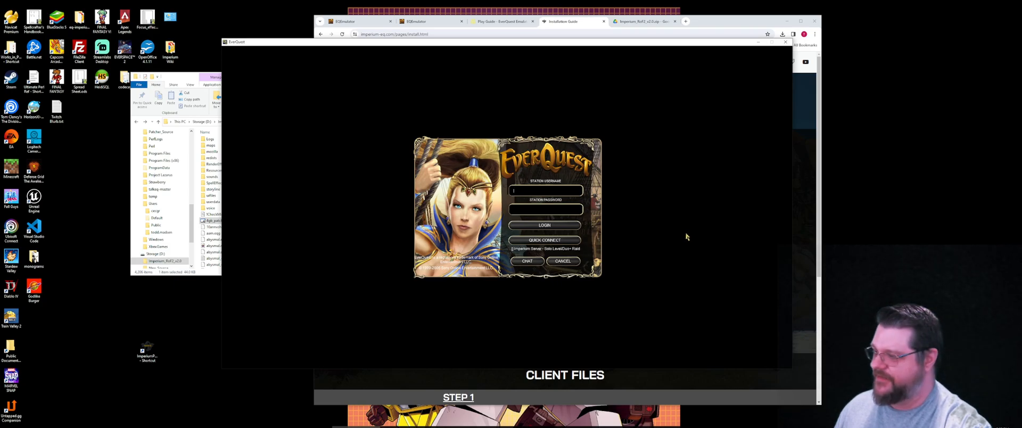